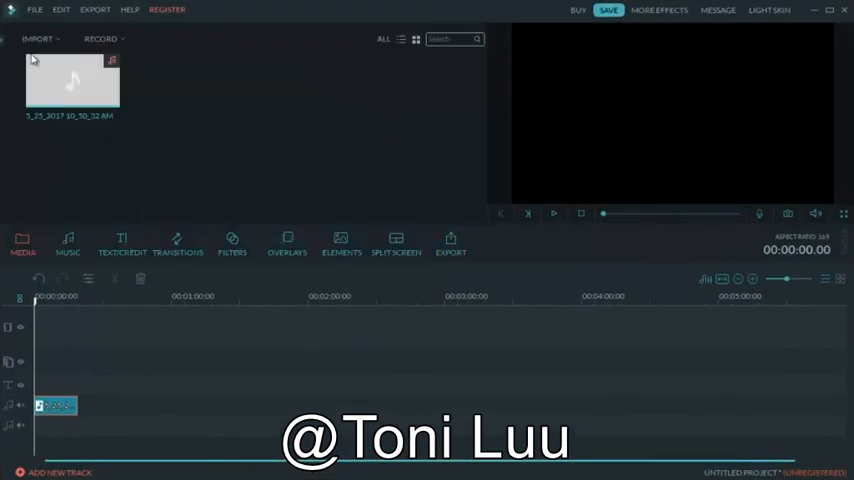
mouse_move(560, 394)
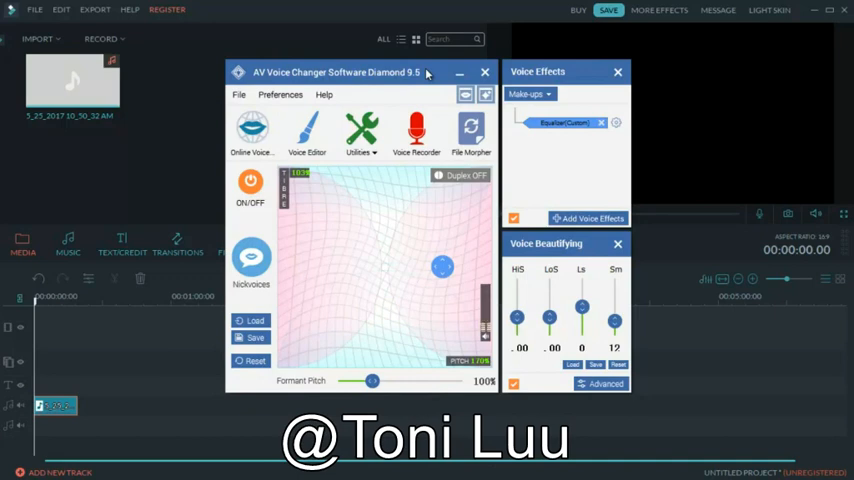
mouse_move(428, 72)
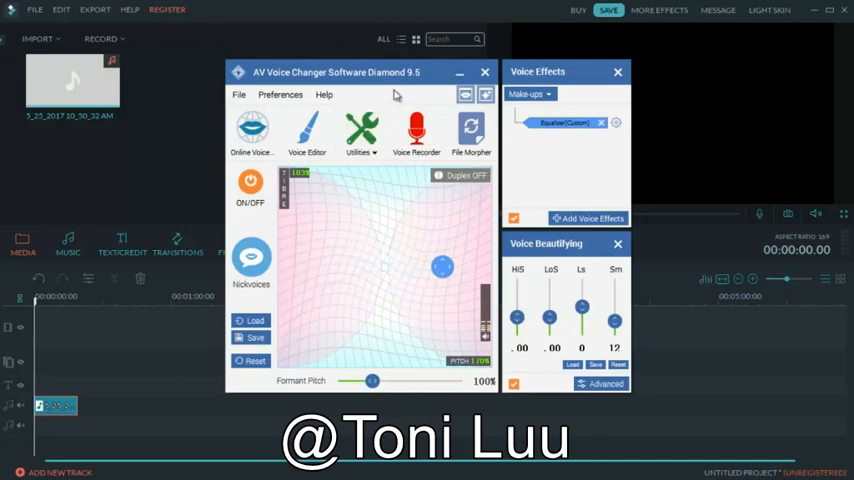
- Open the VCS Preferences window from the voice changer's menu bar
left_click(280, 94)
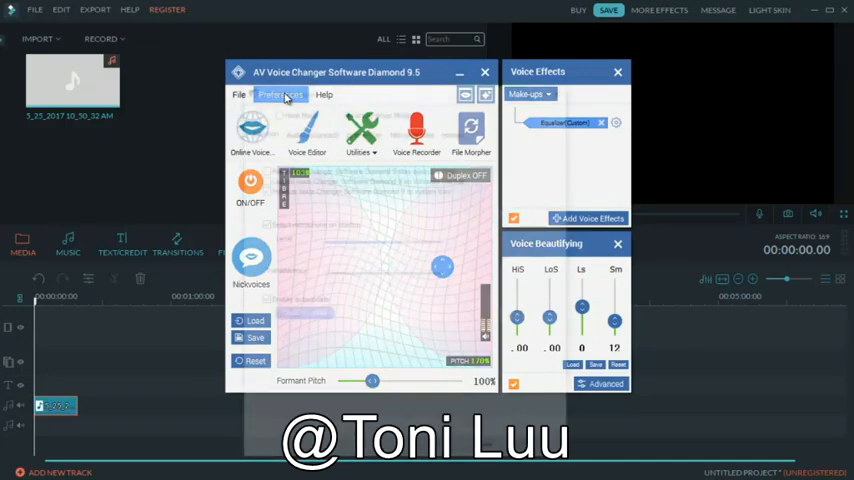
left_click(280, 94)
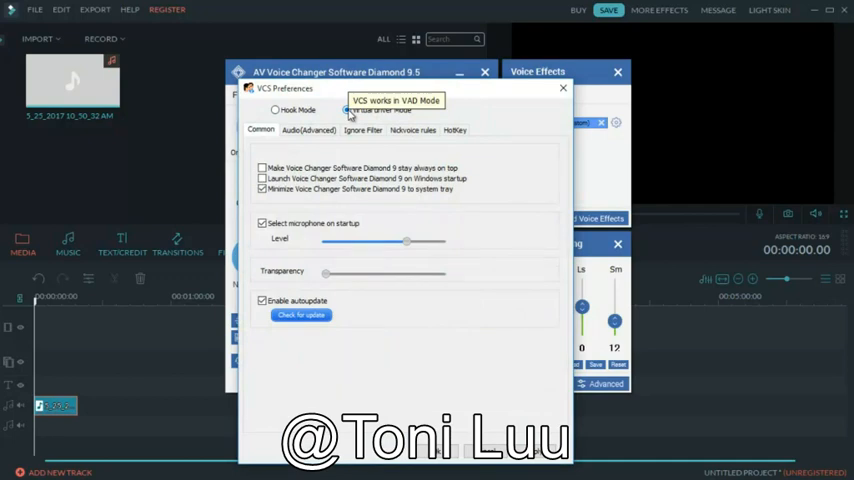
- Select the VAD (virtual audio driver) mode option in the preferences
left_click(348, 110)
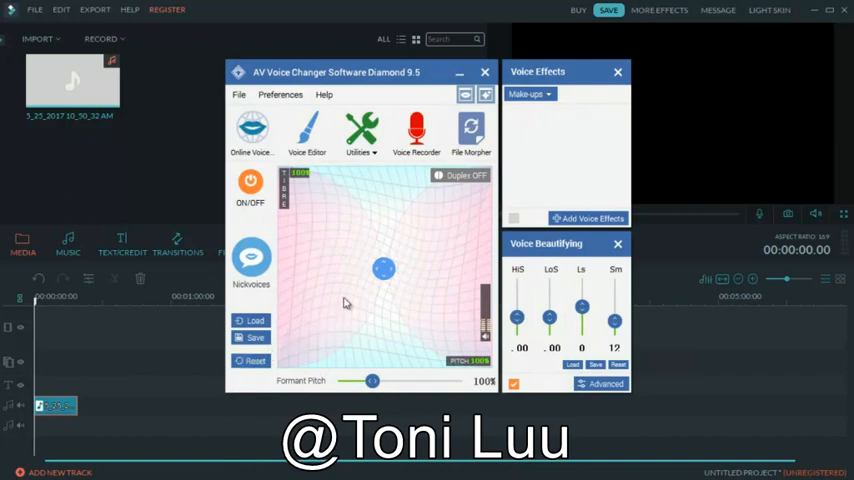
mouse_move(384, 268)
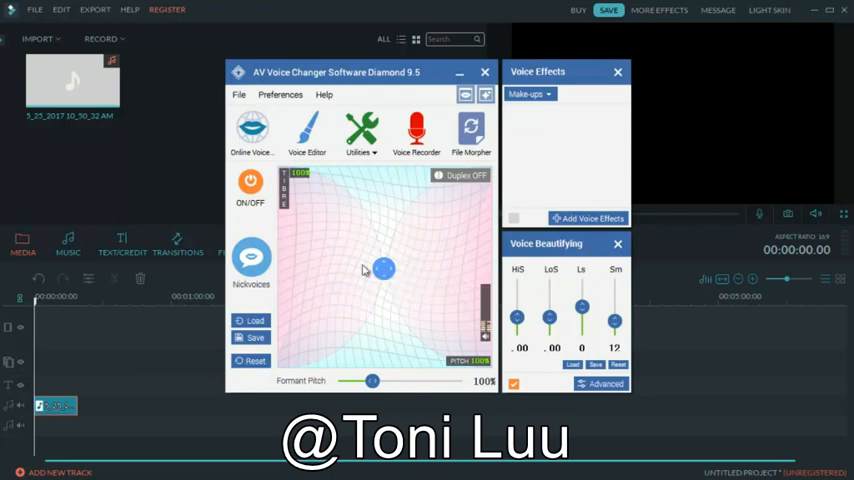
- Drag the Voice Morpher point up and right to raise both pitch and timbre
left_click_drag(384, 268, 378, 196)
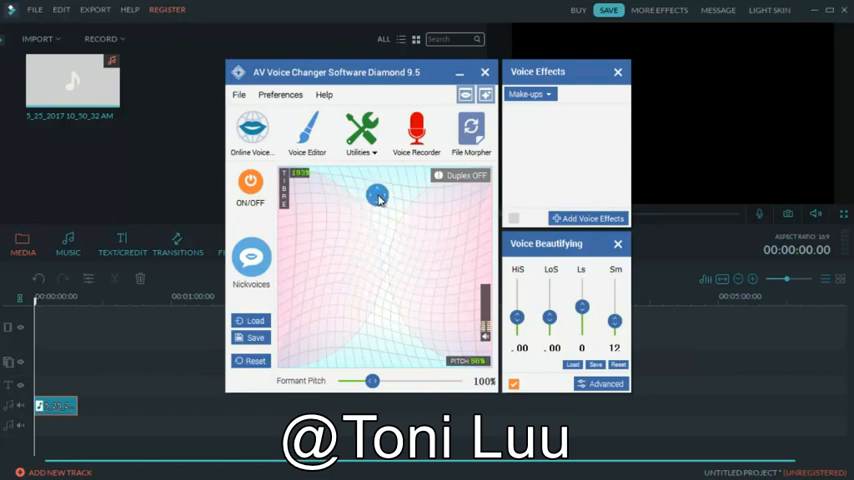
left_click_drag(376, 196, 432, 256)
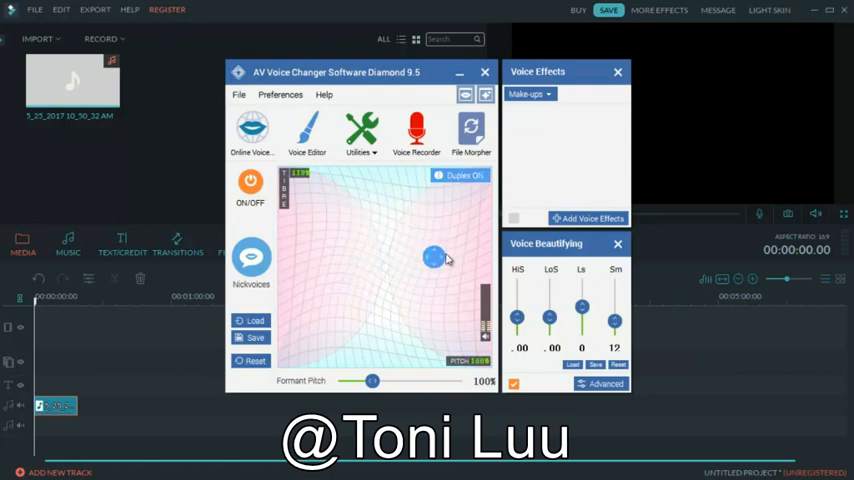
left_click_drag(430, 258, 330, 248)
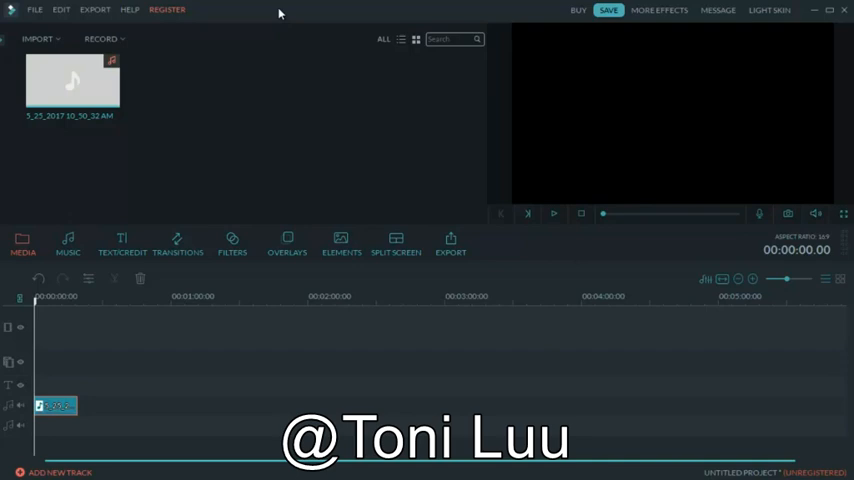
mouse_move(228, 30)
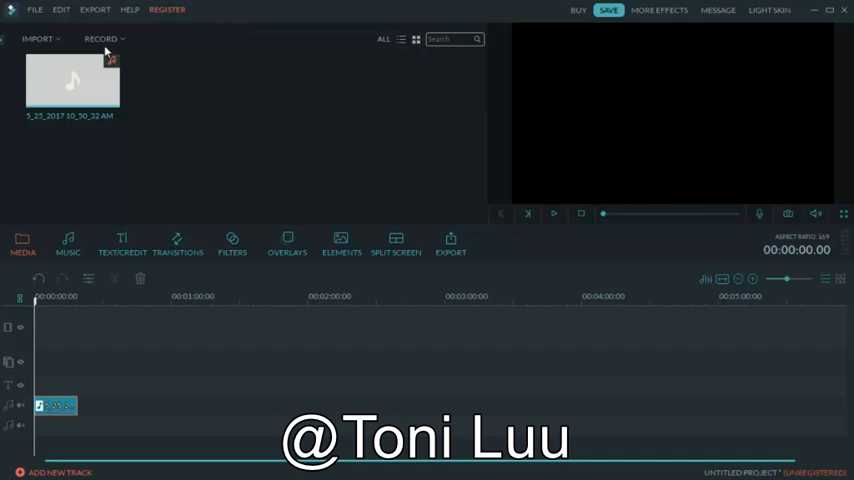
- Choose Record a voiceover from the RECORD menu above the media library
left_click(100, 38)
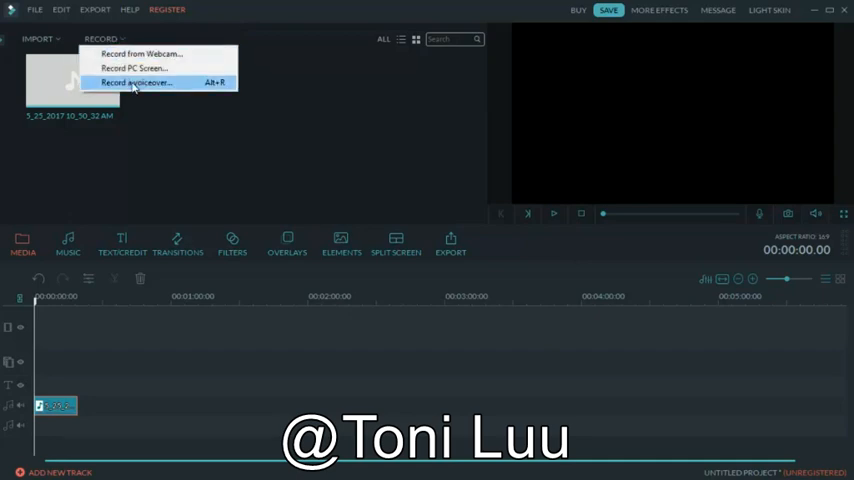
left_click(136, 82)
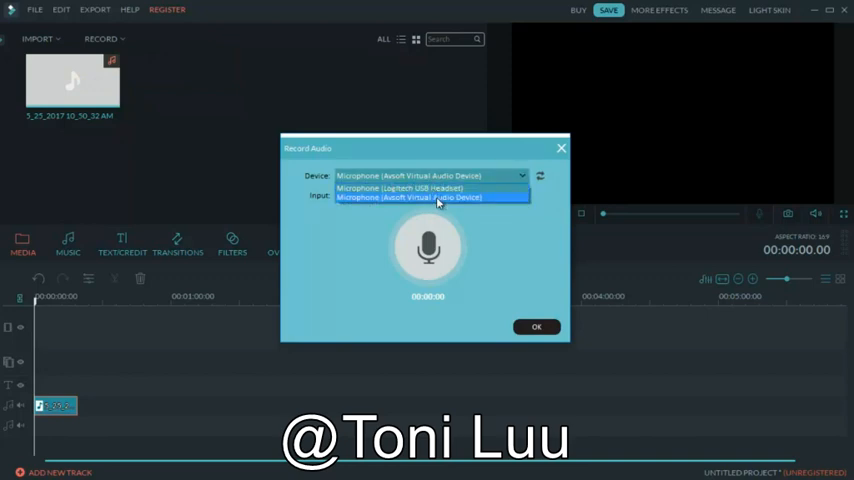
- Record a roughly seven-second voiceover from the AVnex virtual microphone and confirm with OK
left_click(408, 196)
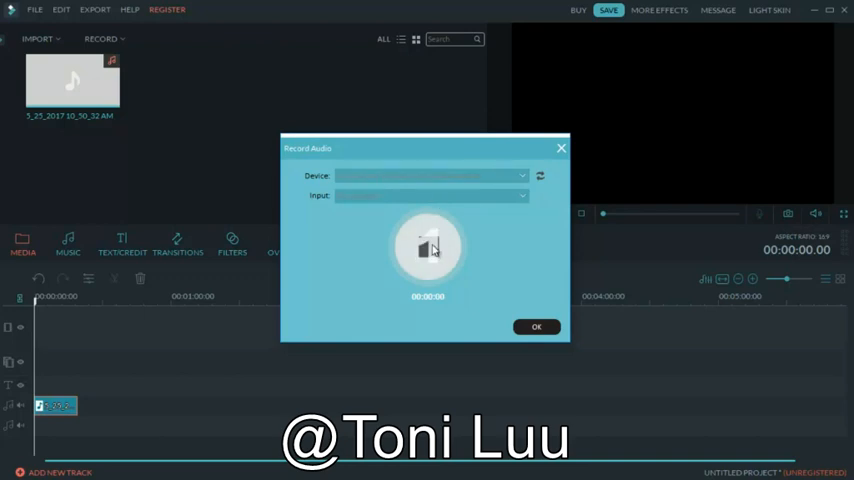
left_click(428, 248)
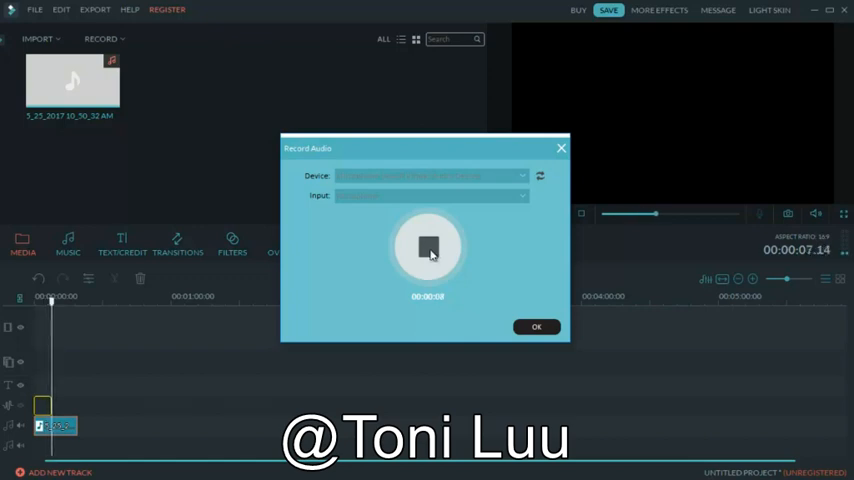
left_click(428, 246)
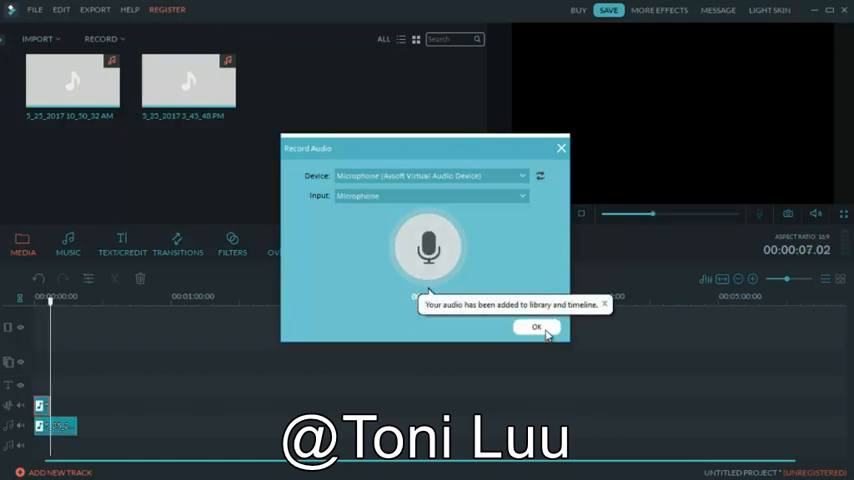
left_click(536, 328)
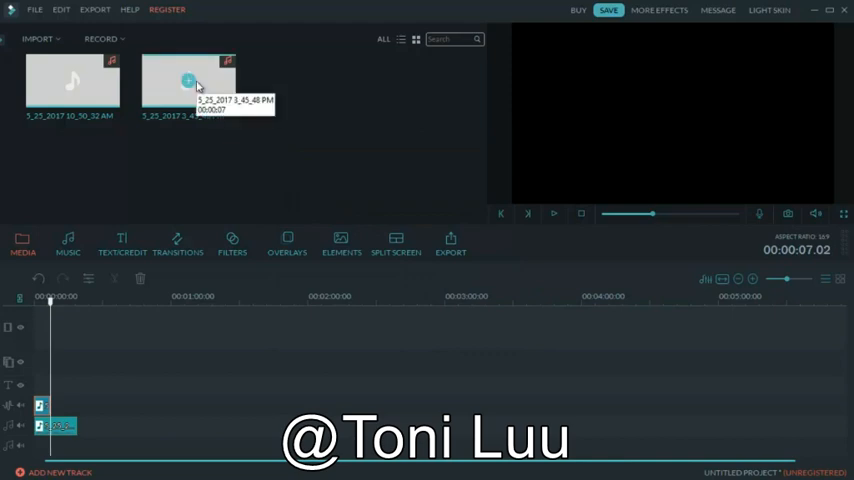
mouse_move(390, 134)
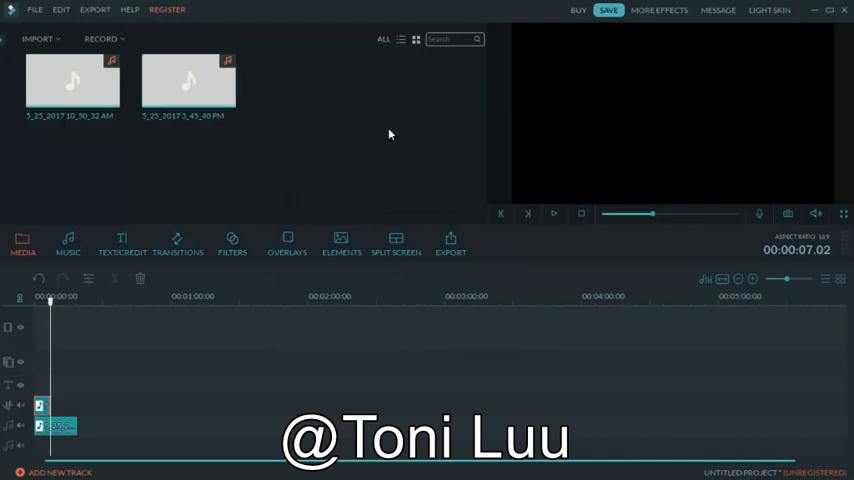
mouse_move(188, 82)
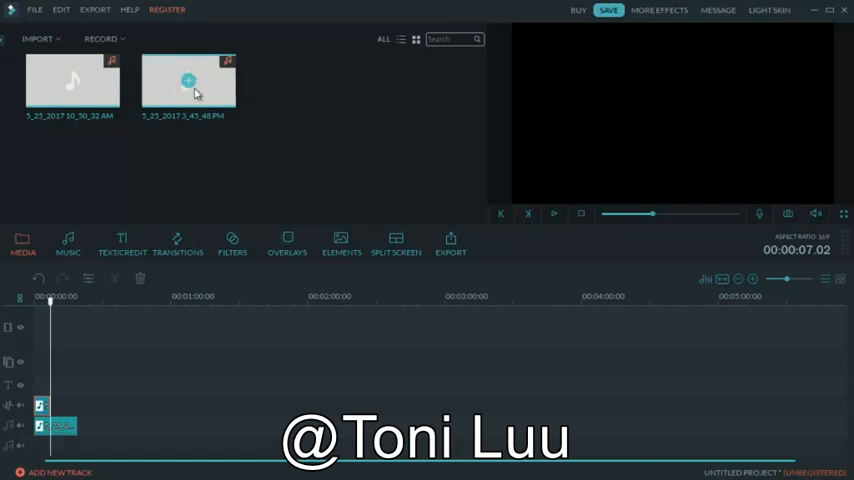
- Add two more copies of the voiceover clip to the timeline and open a clip's audio settings
left_click(188, 82)
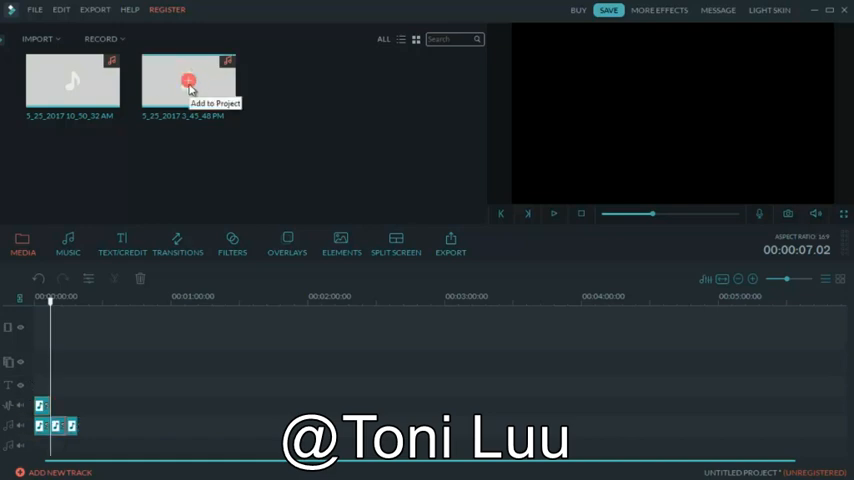
left_click(188, 80)
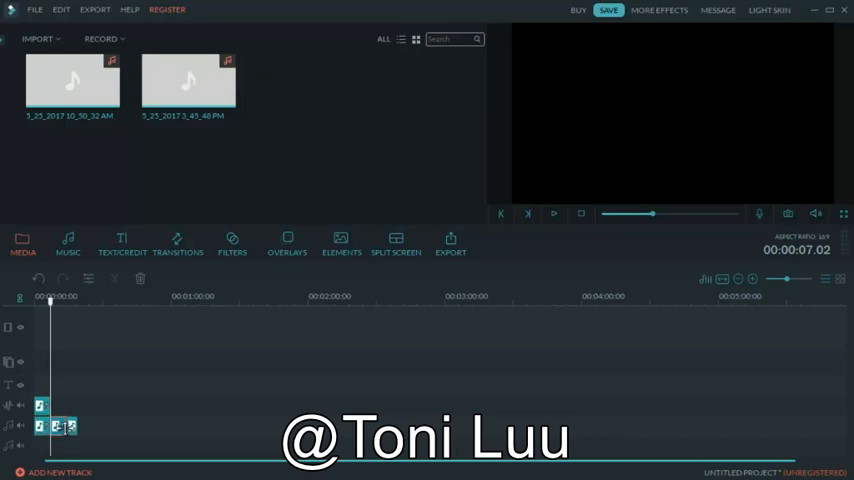
double_click(56, 426)
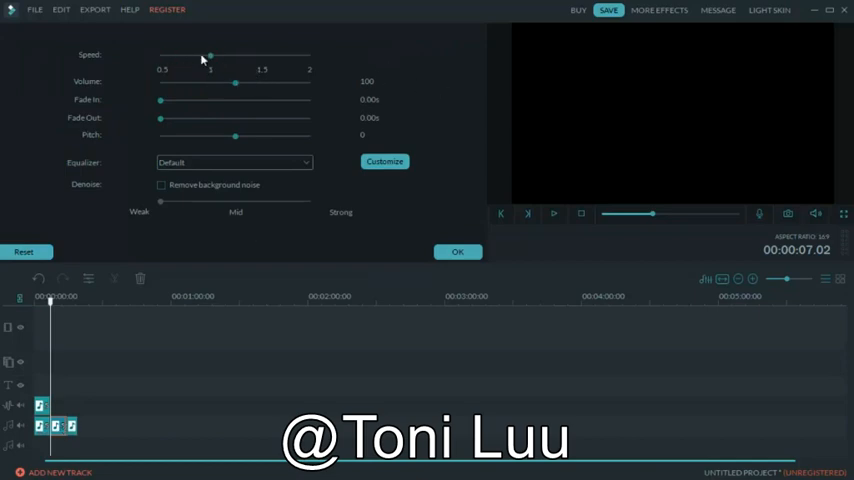
- Drag the Speed slider to adjust the voiceover's playback speed
left_click_drag(210, 56, 260, 56)
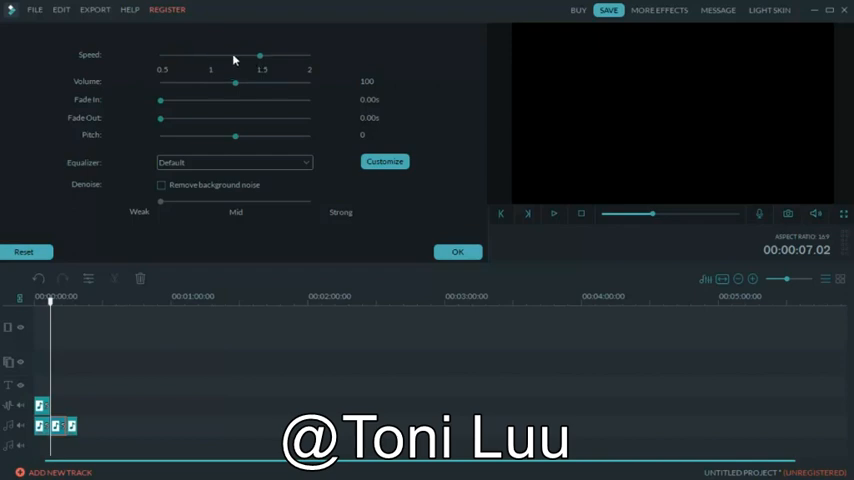